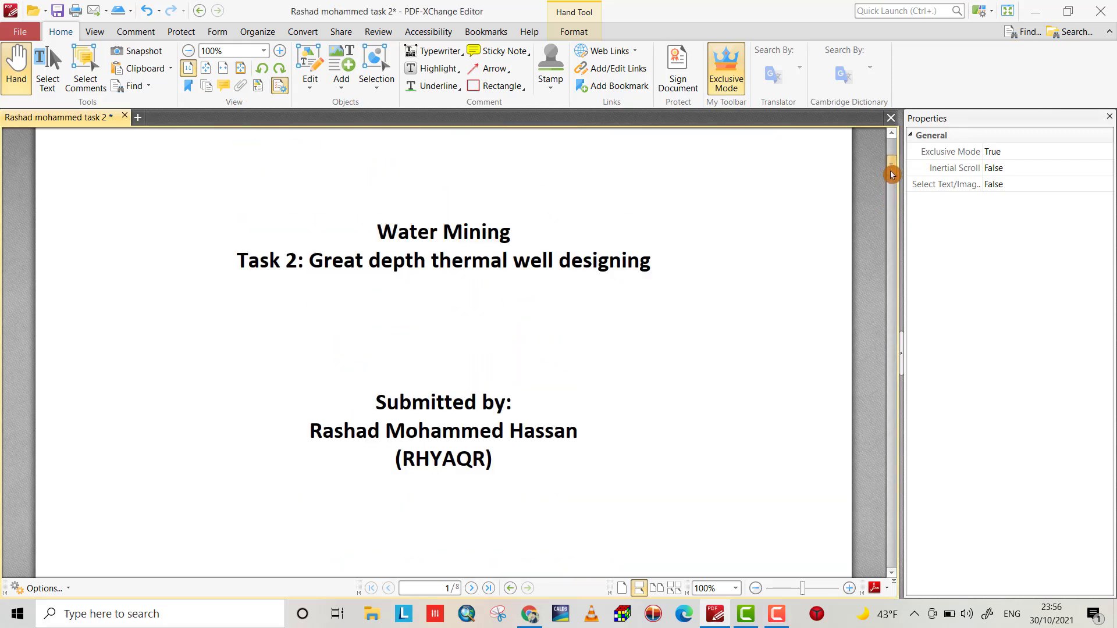
Leave the title-page PDF and bring Chrome's SignWell page to the front.
scroll("down", 3)
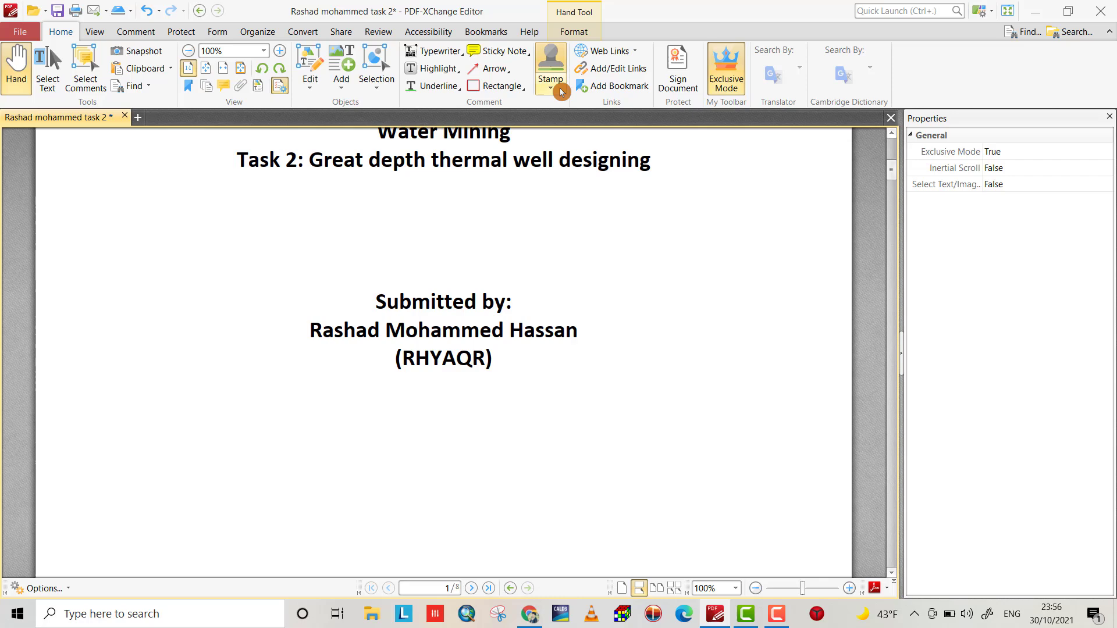
left_click(549, 69)
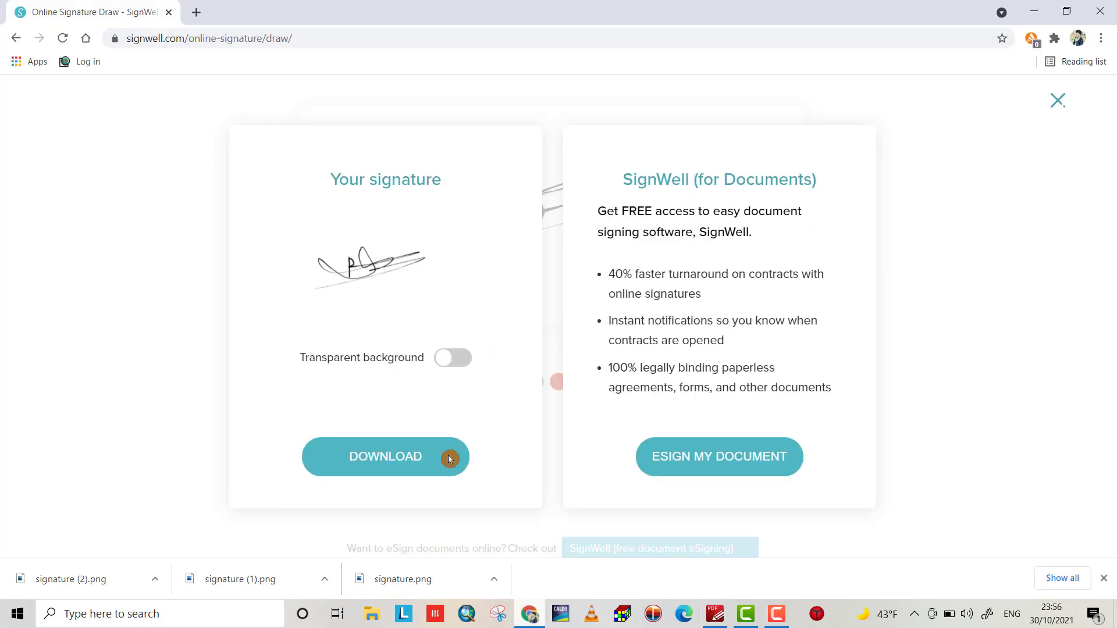
Return to the 'digital signature online' results and load SignWell's Free Online Signature Maker.
left_click(16, 38)
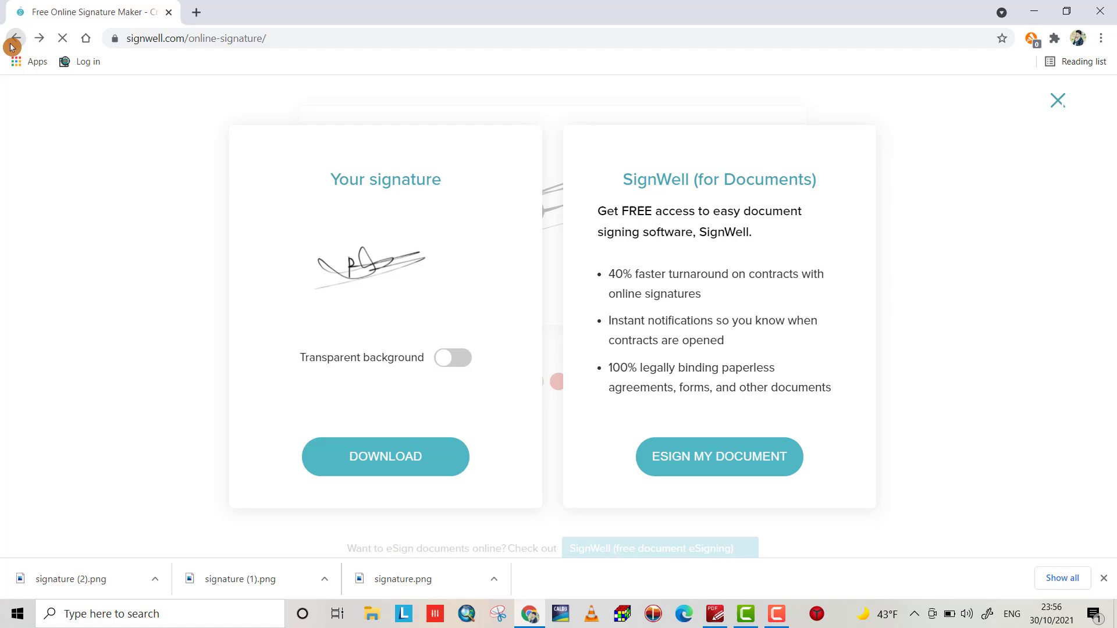
left_click(15, 38)
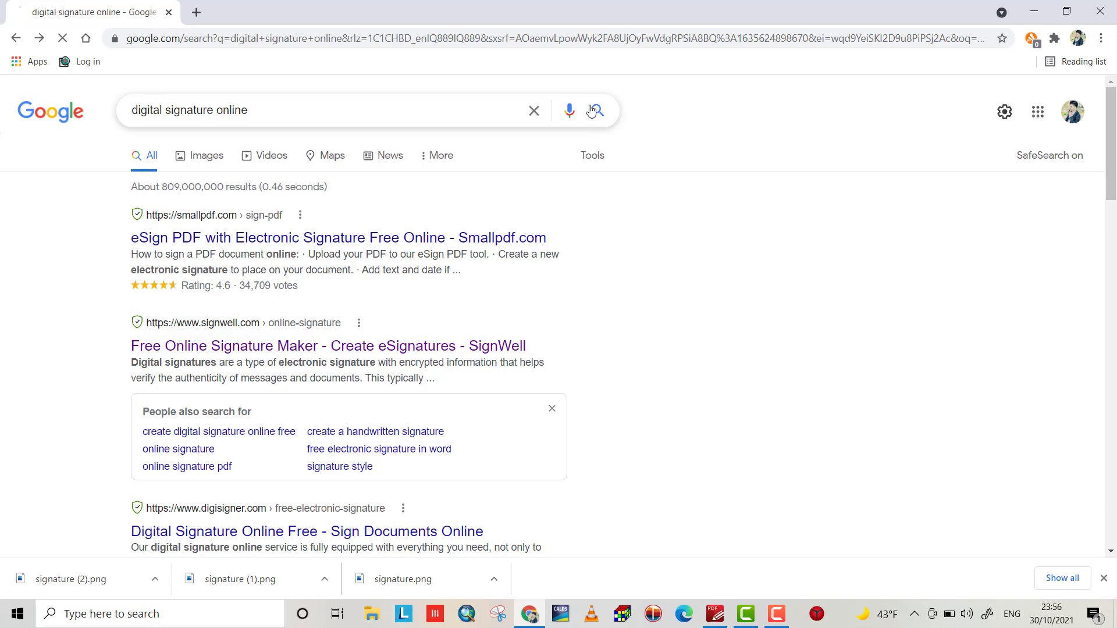
left_click(595, 110)
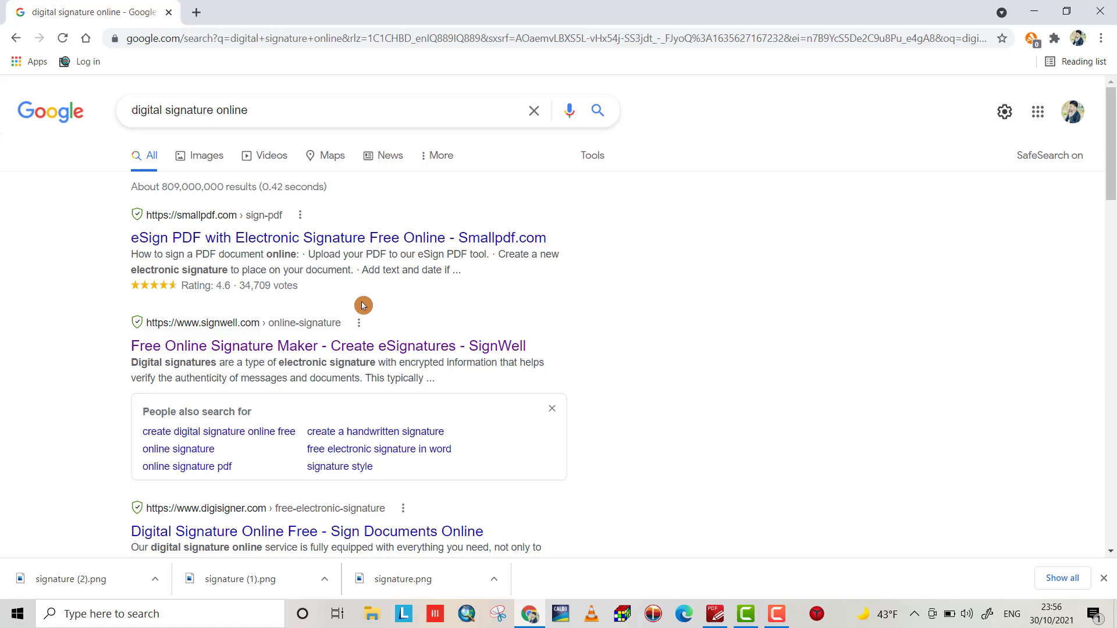
mouse_move(255, 351)
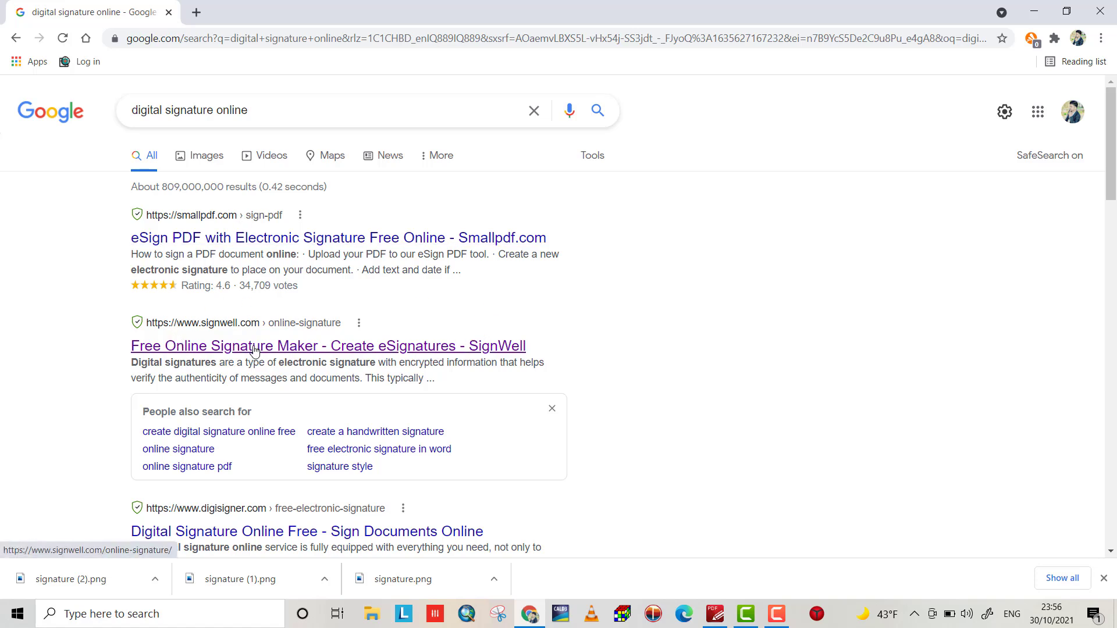
left_click(328, 346)
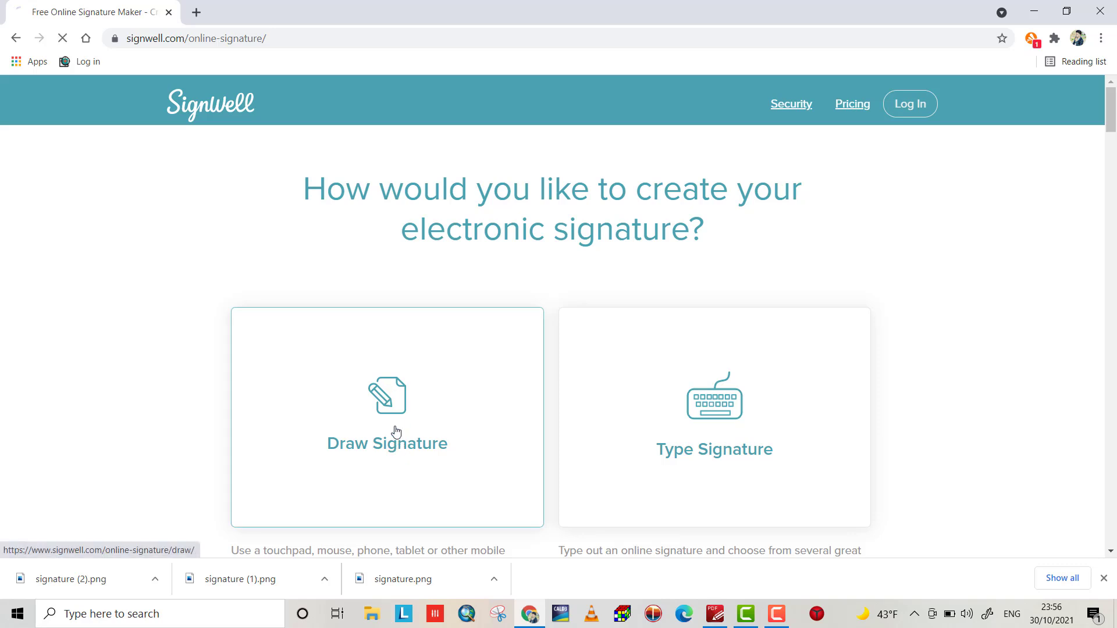
Draw a looping hand signature with an R and long crossing line in SignWell's box.
left_click(386, 418)
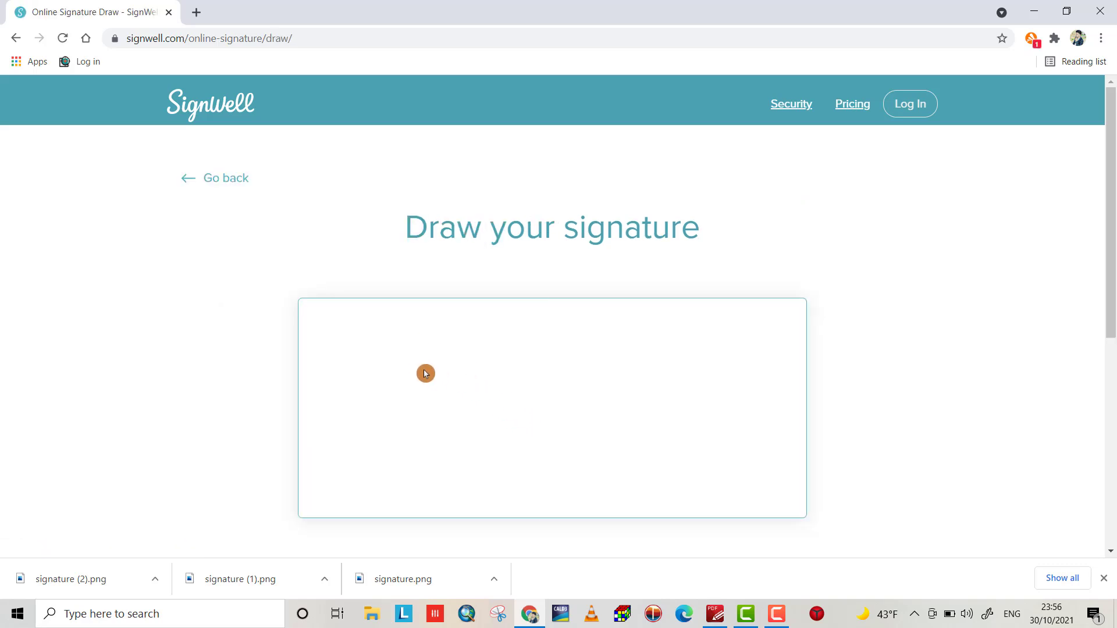
left_click_drag(430, 374, 450, 418)
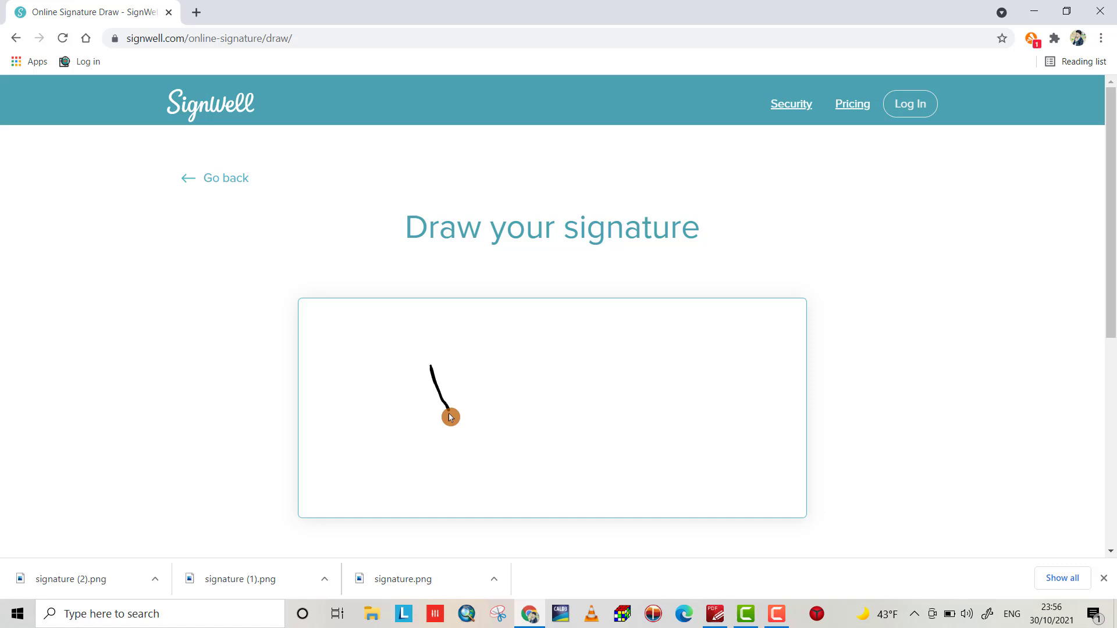
left_click_drag(449, 416, 552, 393)
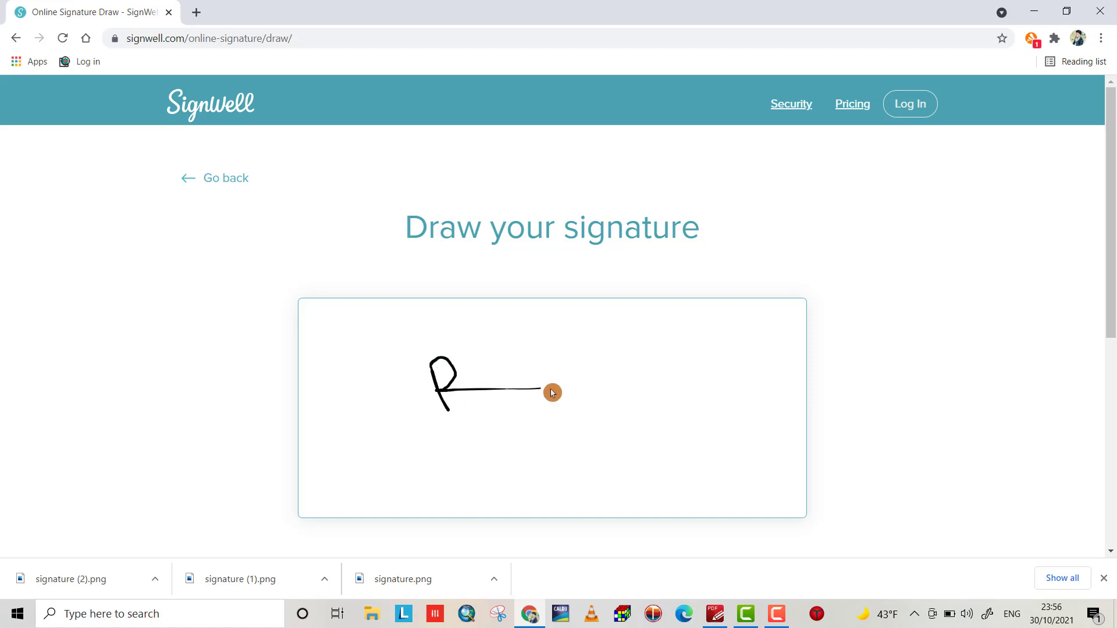
left_click_drag(552, 392, 473, 428)
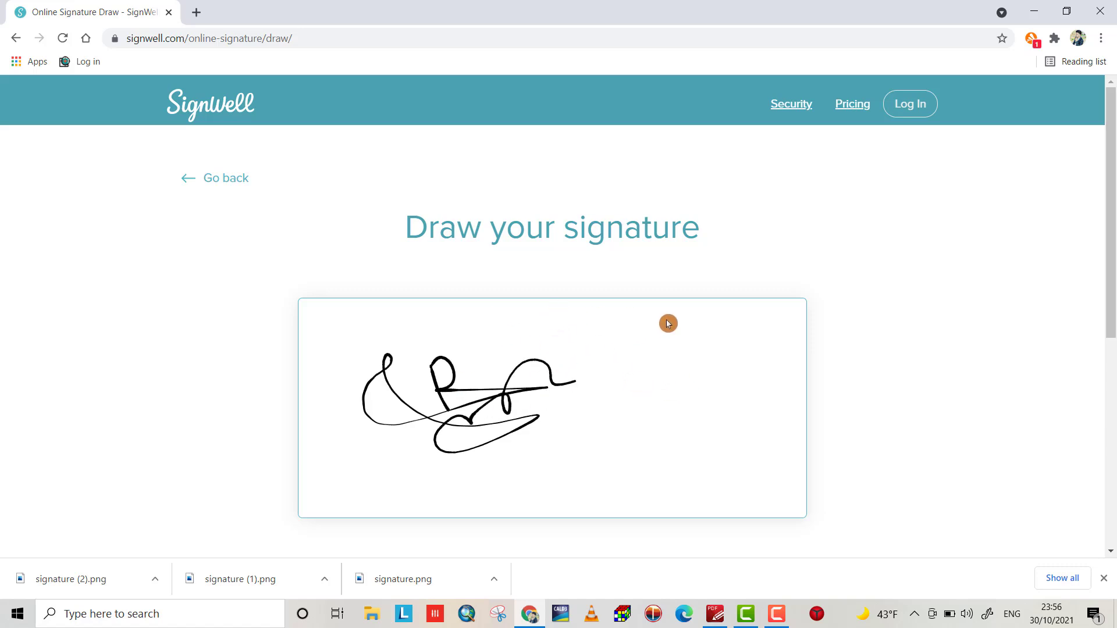
Save the drawn signature and download it as signature (3).png.
scroll("down", 3)
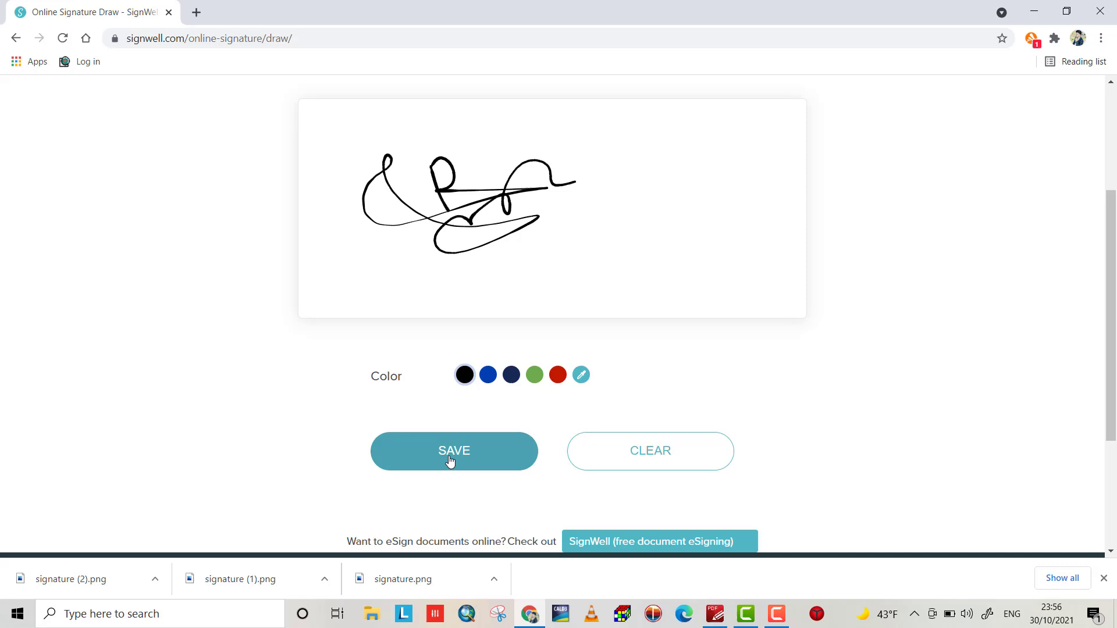
left_click(454, 451)
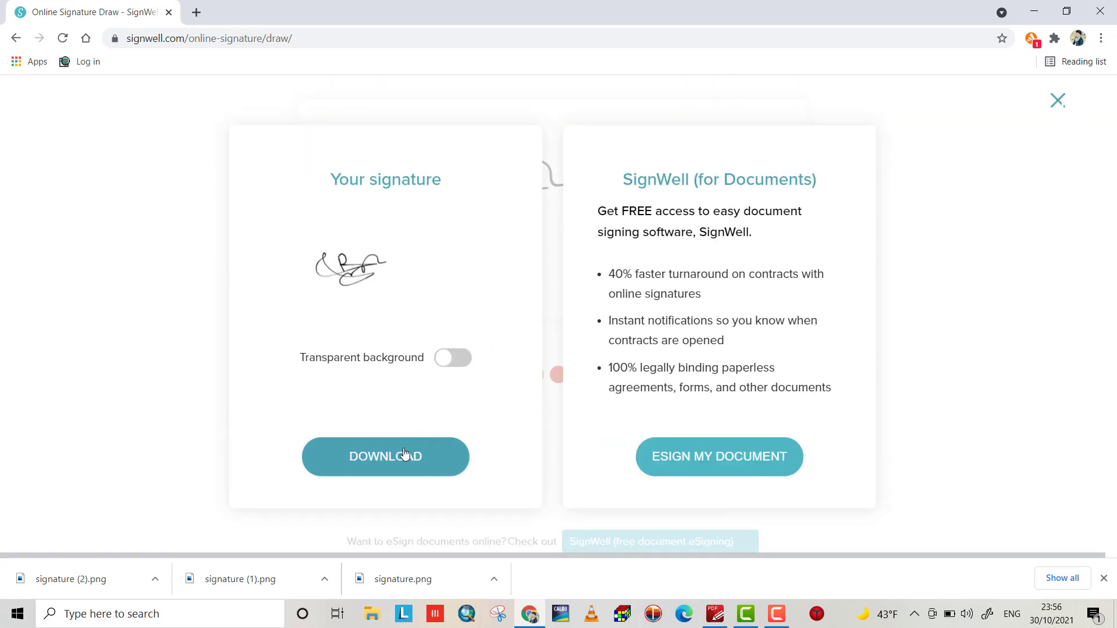
left_click(385, 456)
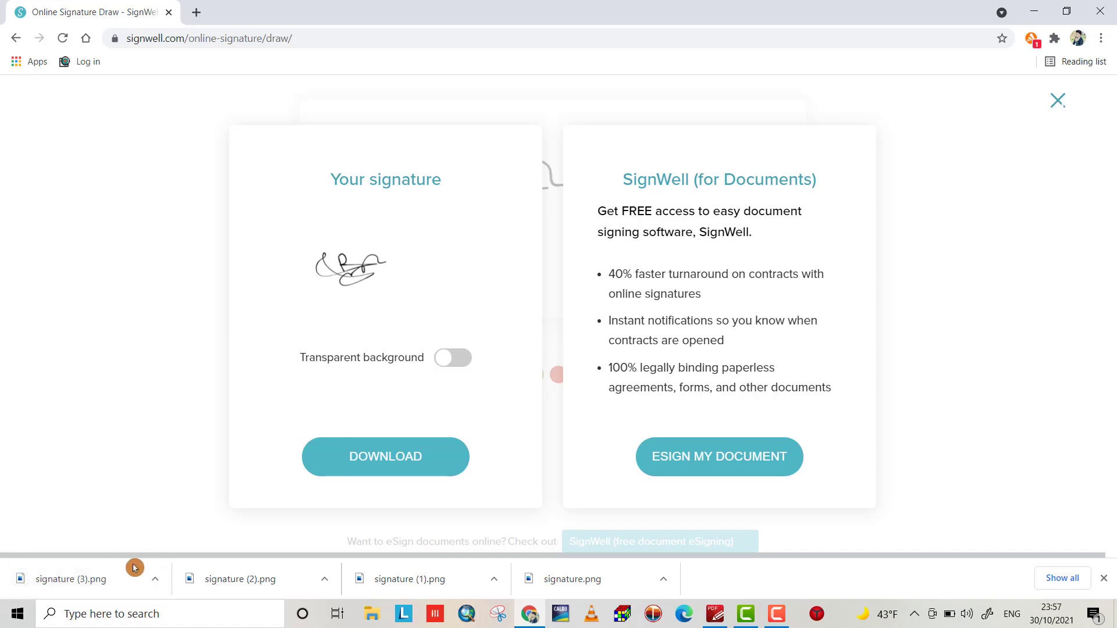
mouse_move(795, 610)
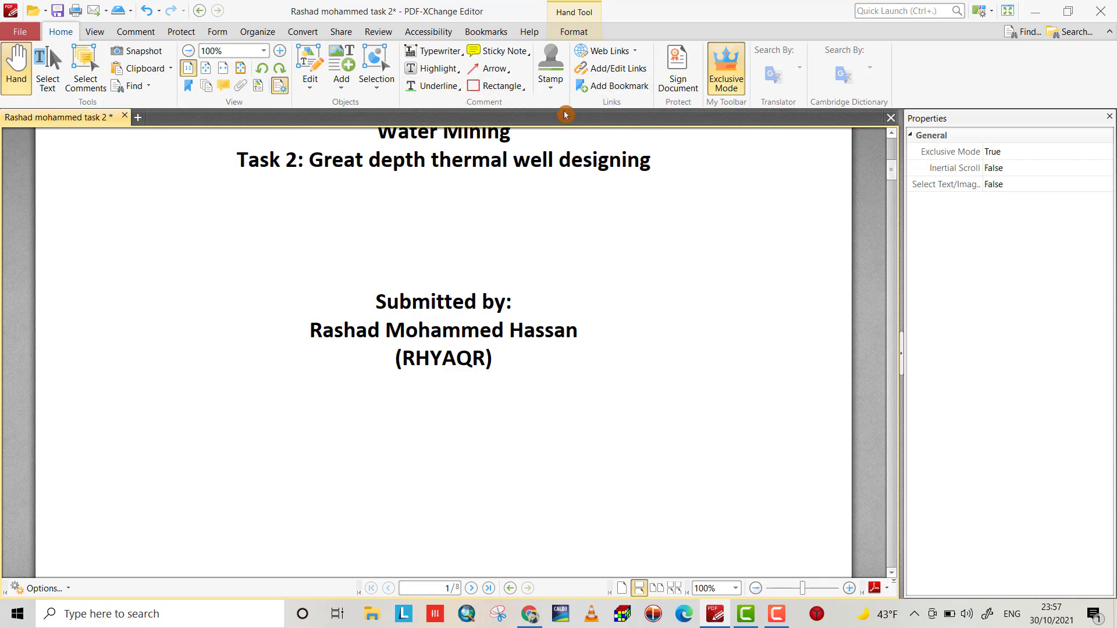
Show the Stamps Palette and begin adding a new stamp from file.
left_click(551, 64)
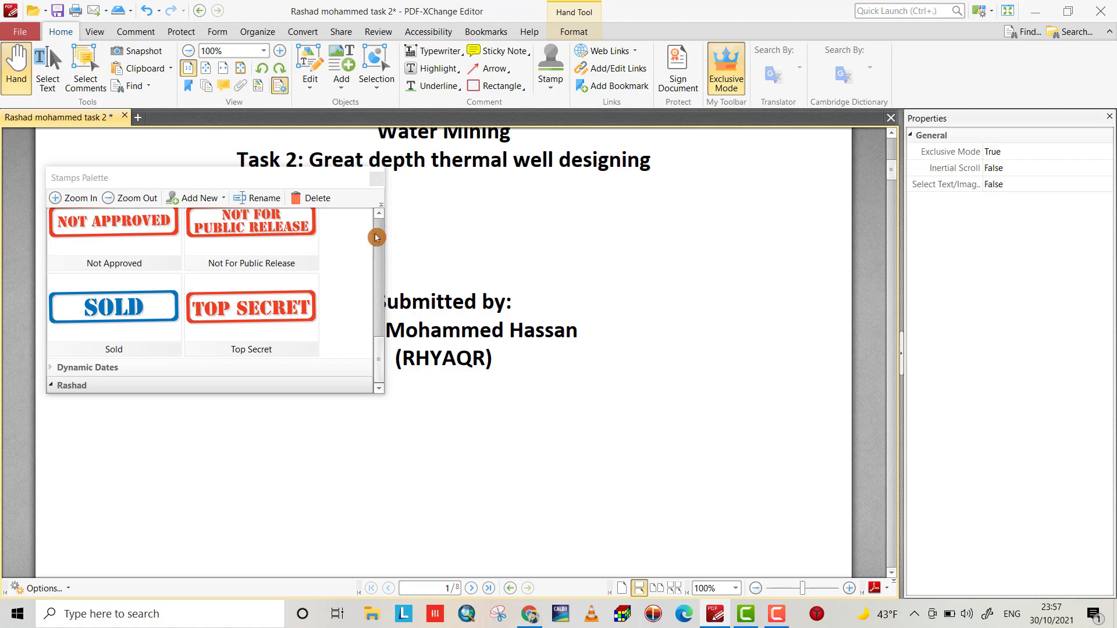
left_click(197, 198)
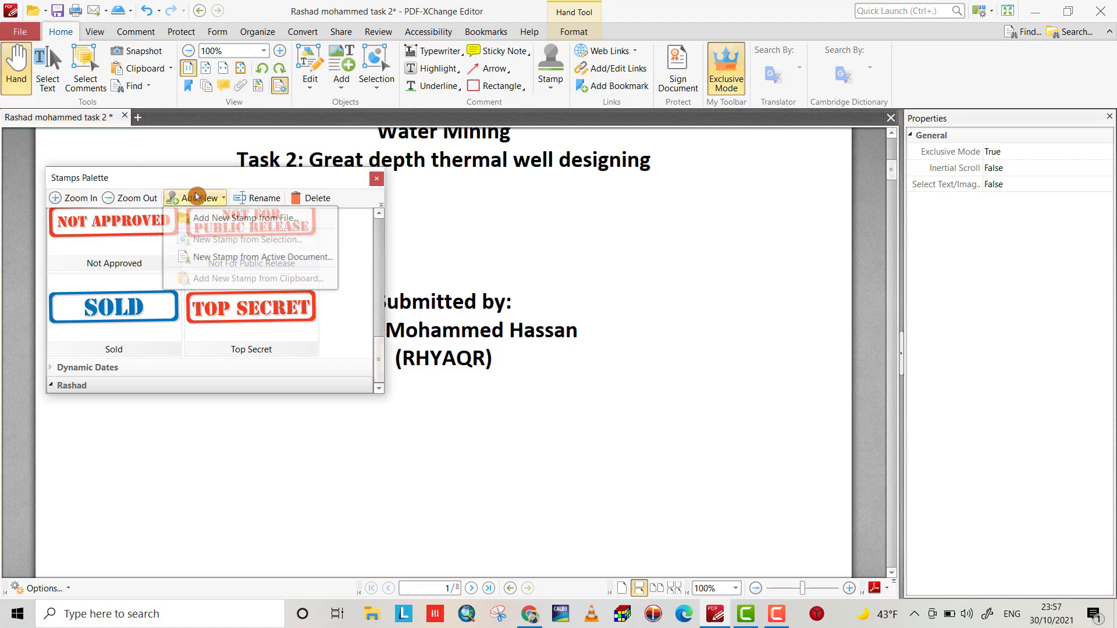
left_click(247, 217)
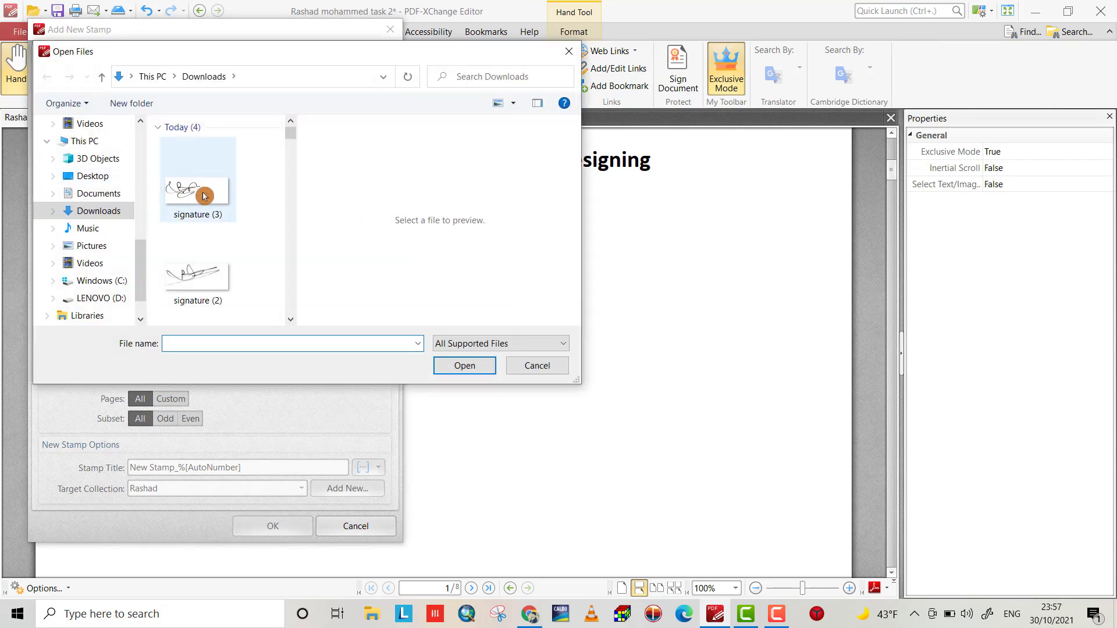
Create custom stamp New Stamp_1 from signature (3) in Downloads.
left_click(465, 365)
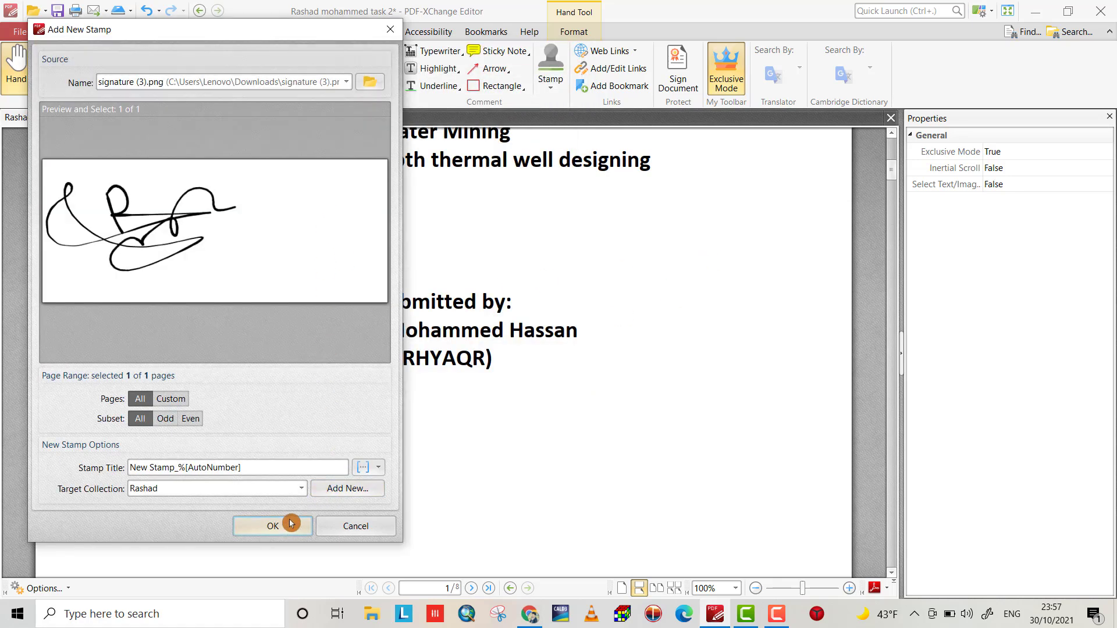
left_click(272, 526)
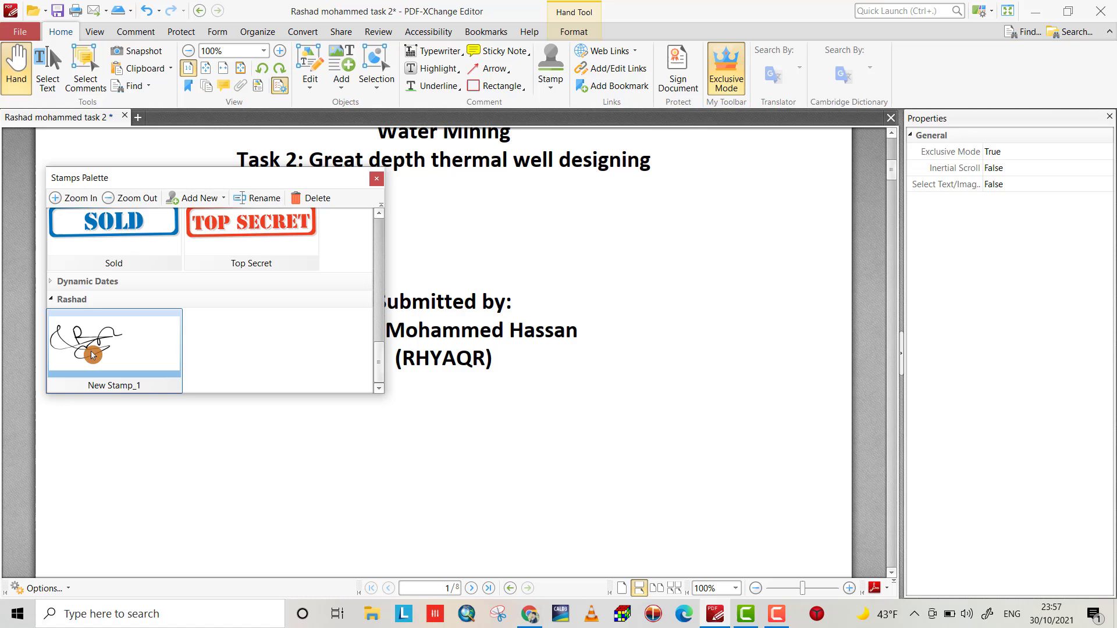
mouse_move(119, 354)
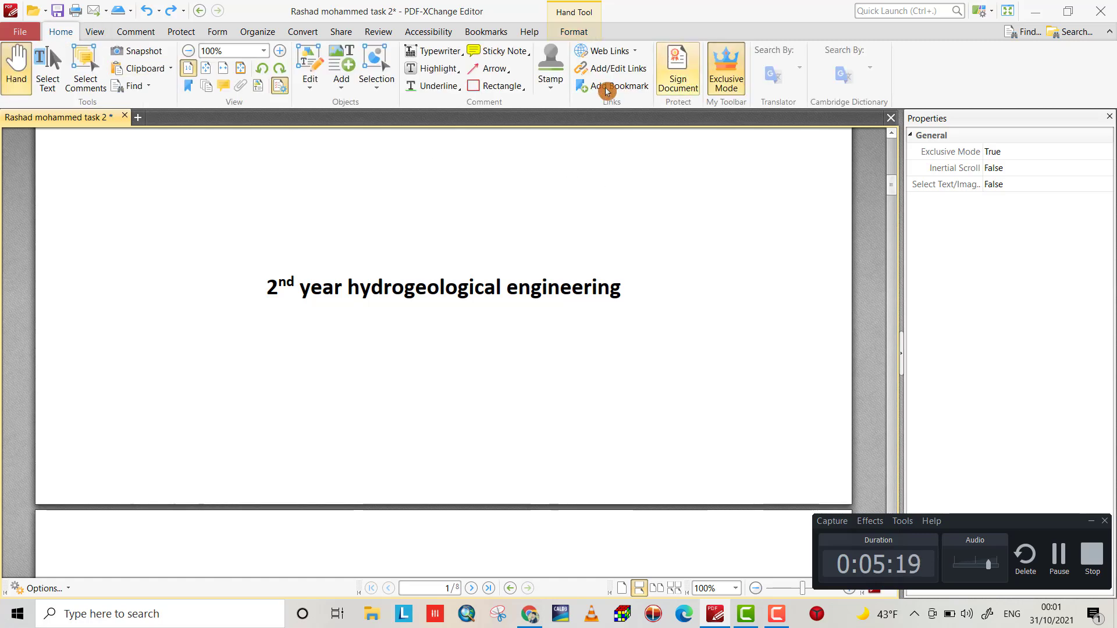
Pick the New Stamp_1 signature stamp for placing on page 1.
left_click(551, 63)
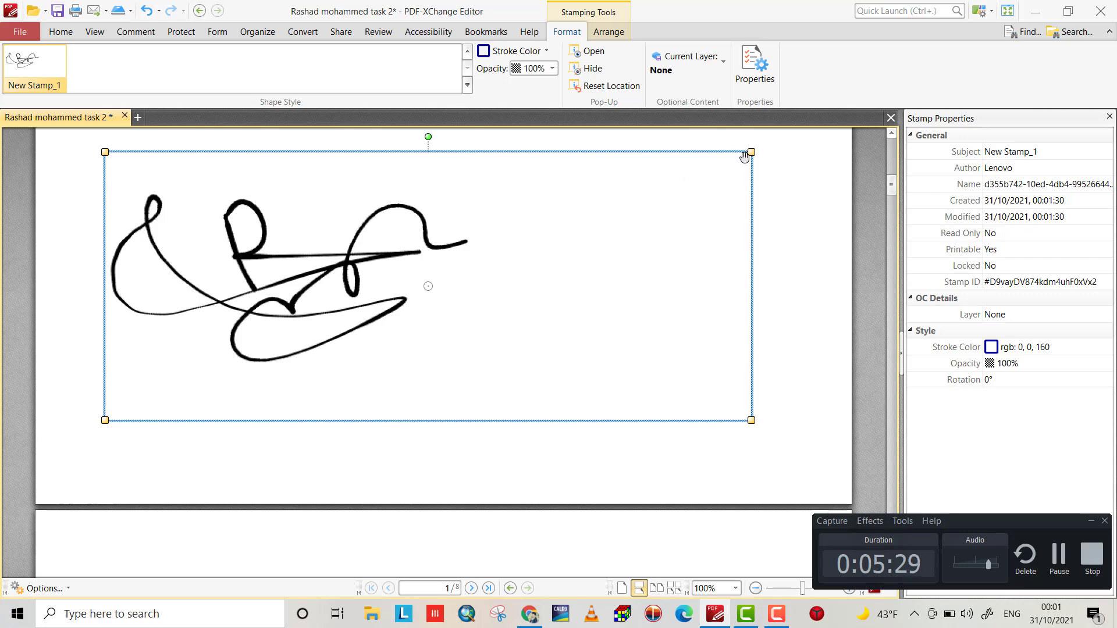
scroll("down", 3)
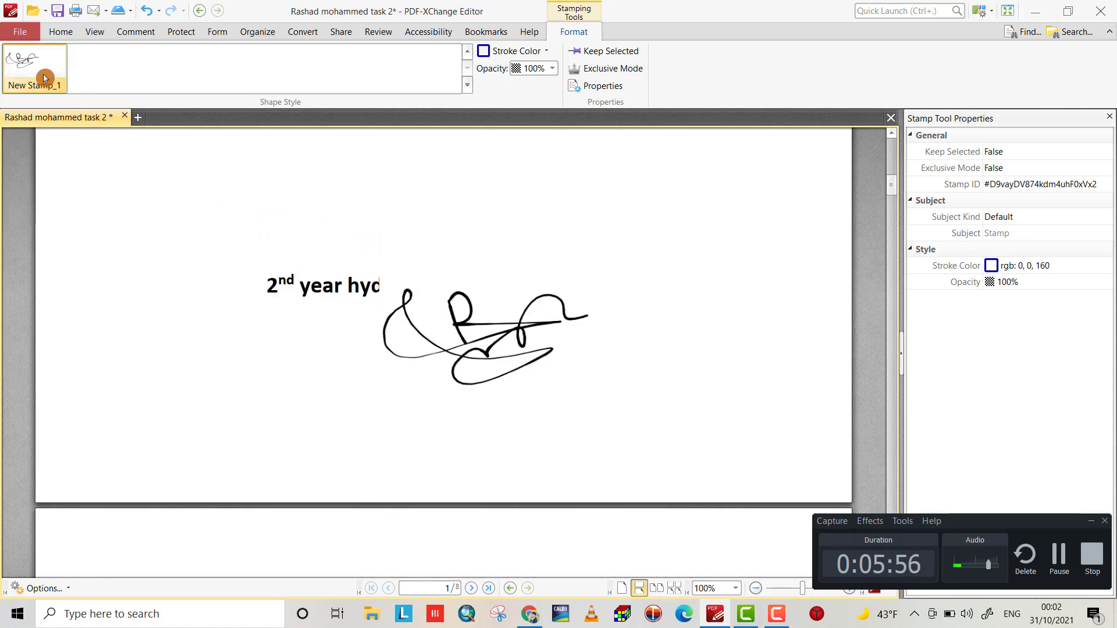
Stamp the signature just under '2nd year hydrogeological engineering' on page 1.
left_click(484, 335)
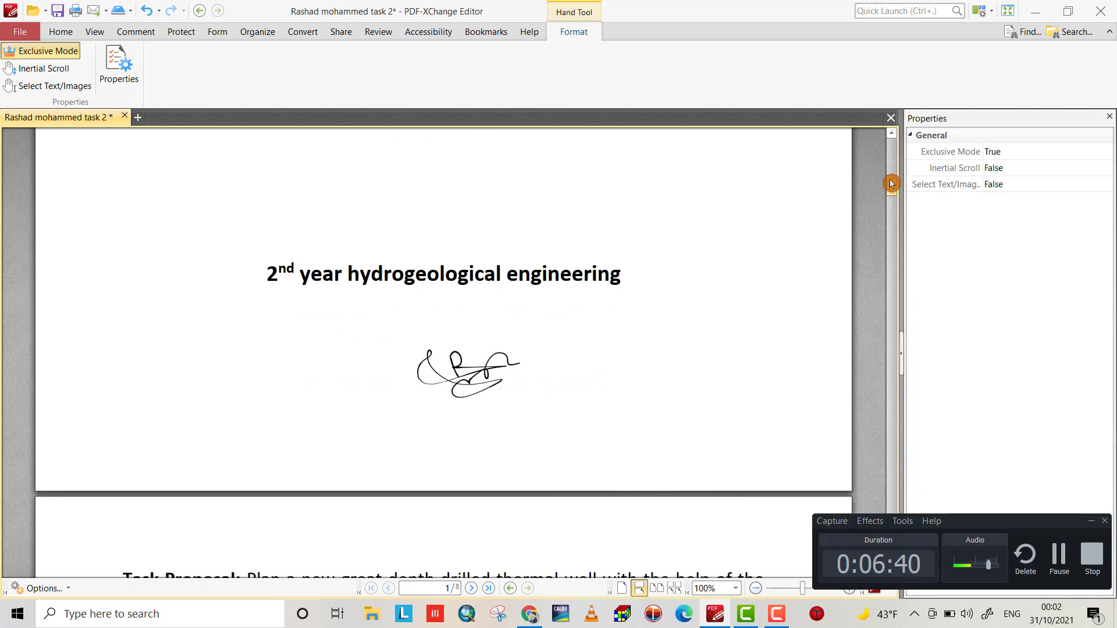
mouse_move(526, 311)
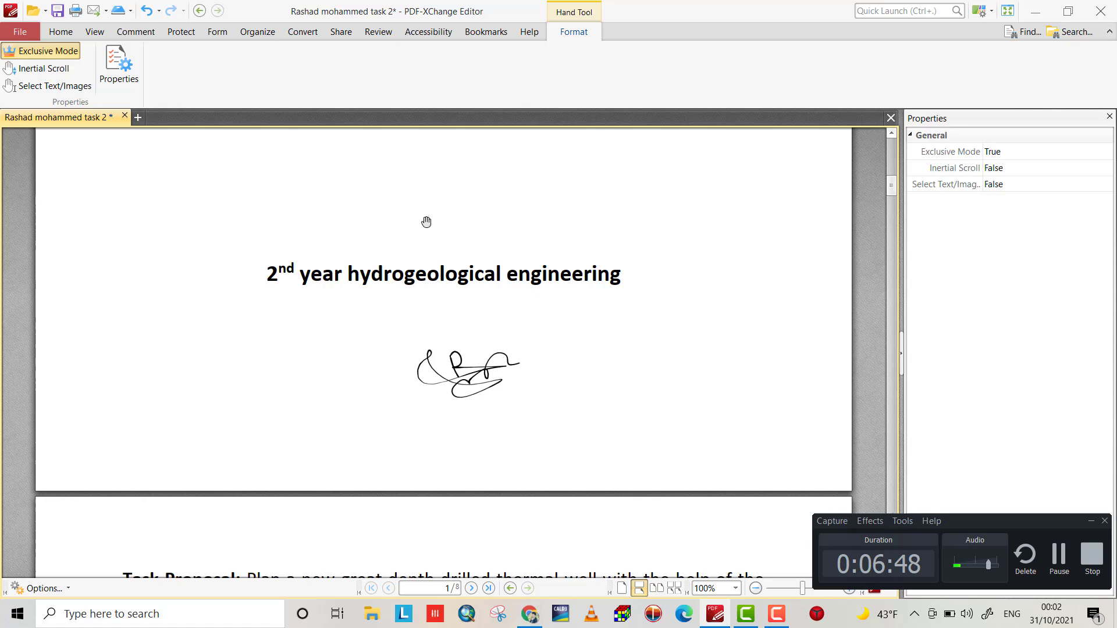
mouse_move(476, 243)
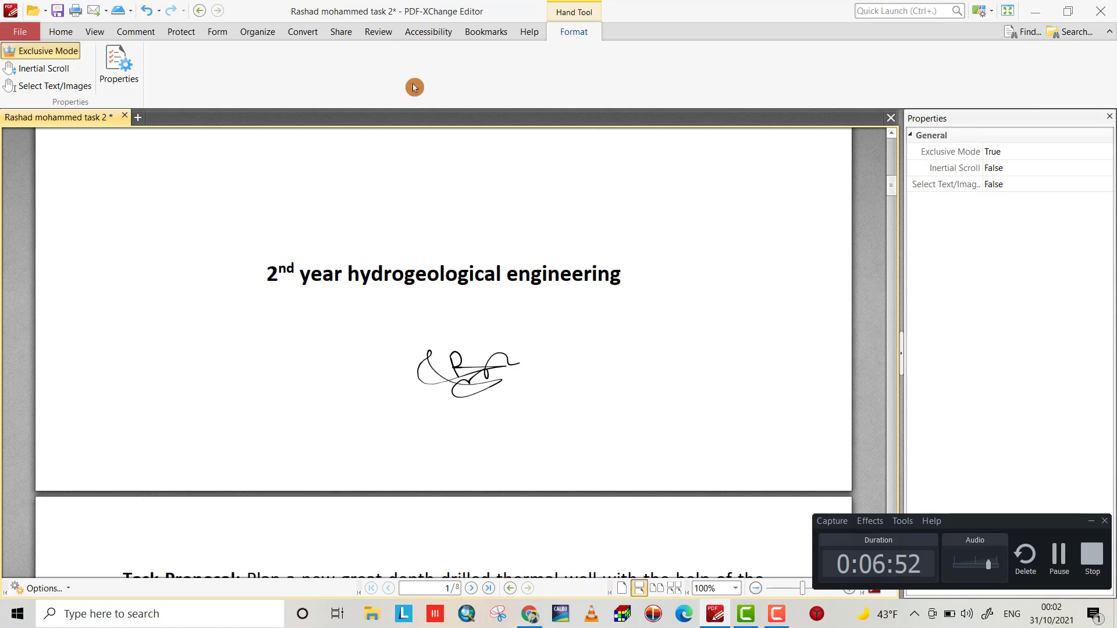
mouse_move(524, 395)
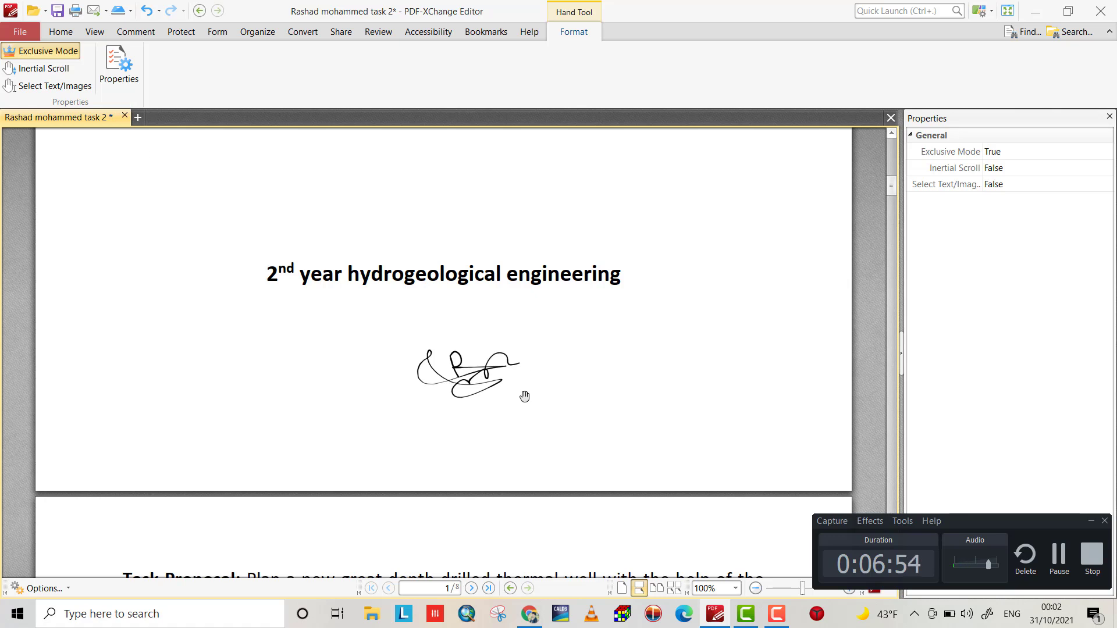
mouse_move(494, 364)
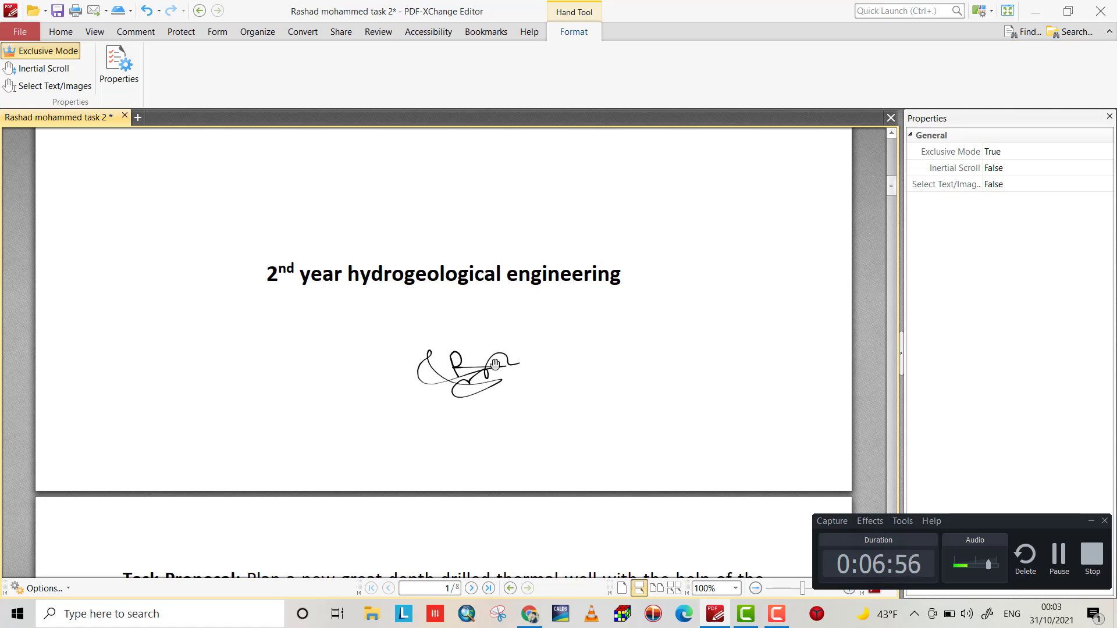